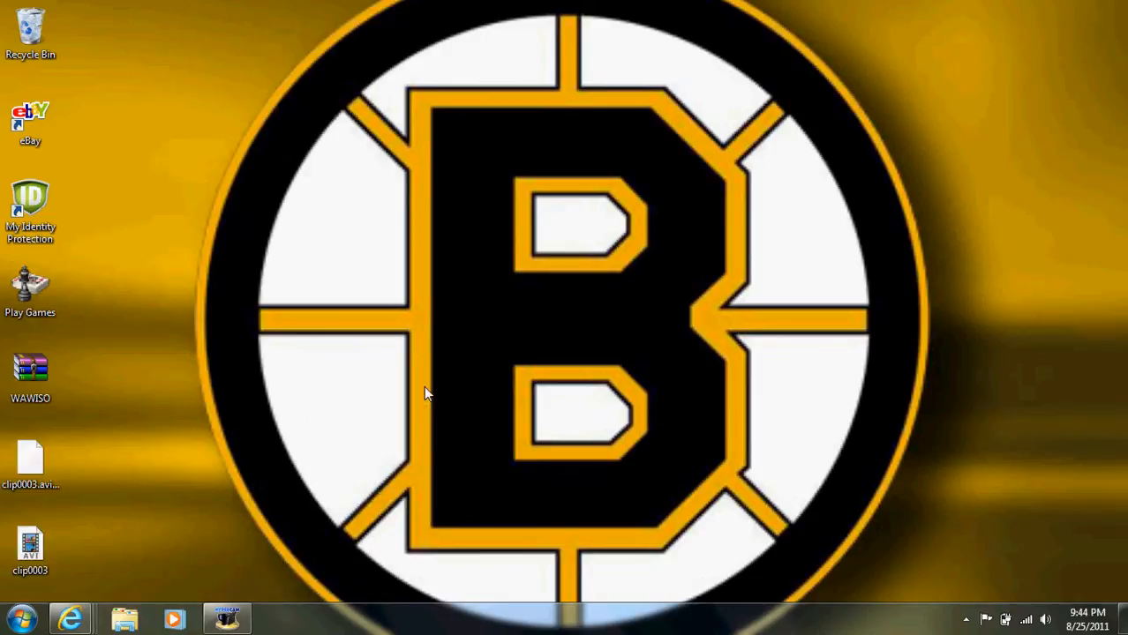
{"action": "mouse_move", "coordinate": [176, 533]}
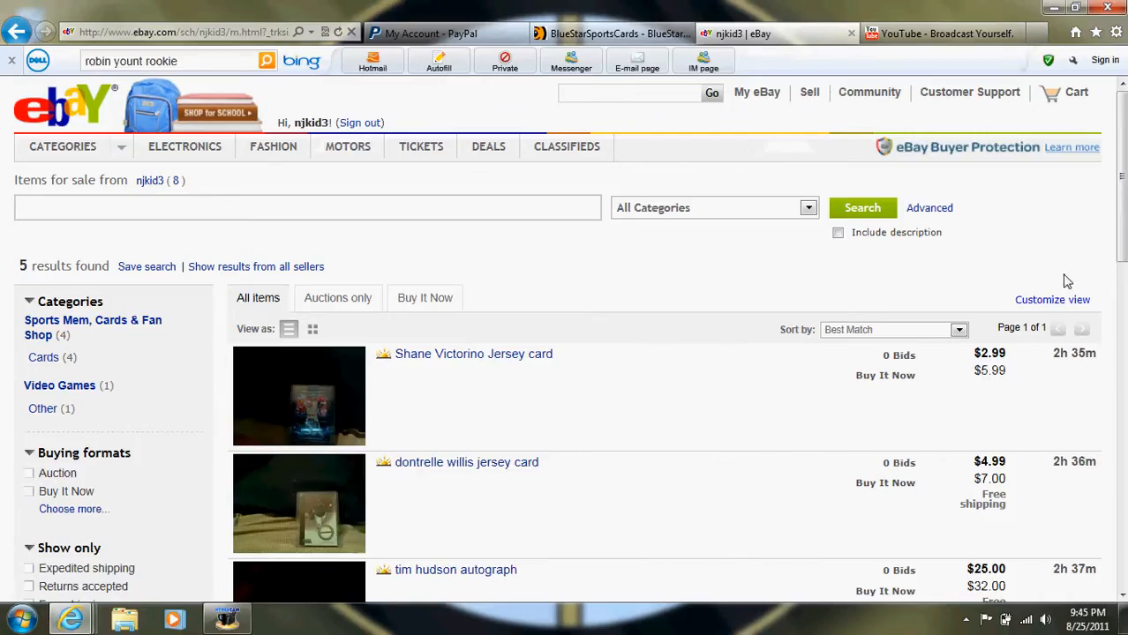
Scroll through the seller's five eBay listings, including sports cards and a game disc
{"action": "scroll", "scroll_direction": "down", "scroll_amount": 3}
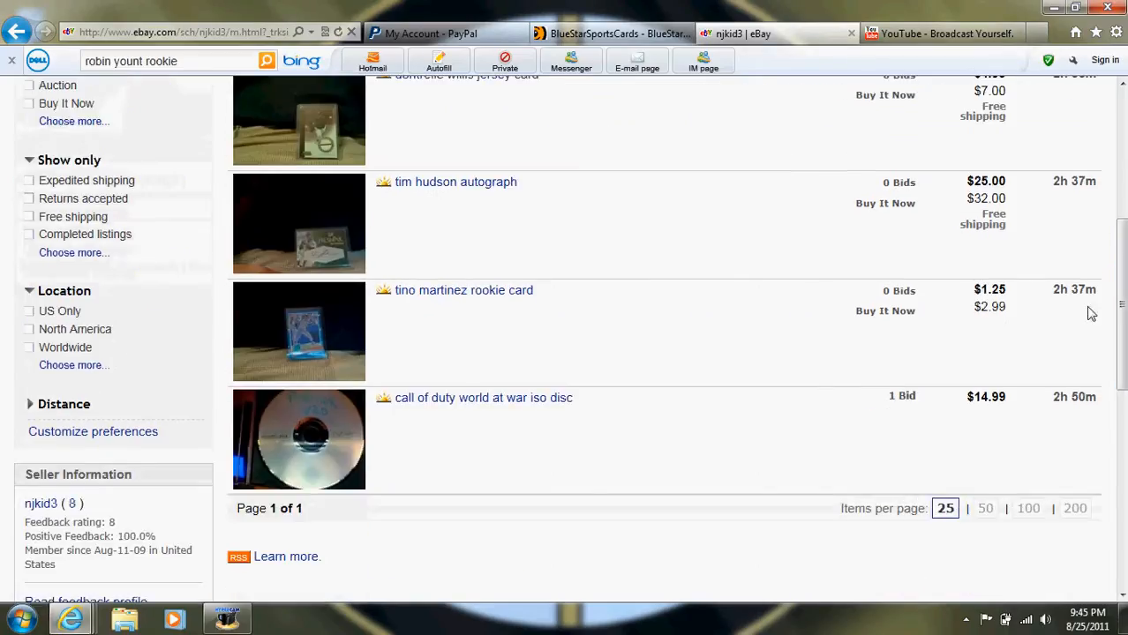
Open the Call of Duty World at War ISO disc listing and view its $14.99 bid details
{"action": "left_click", "coordinate": [483, 398]}
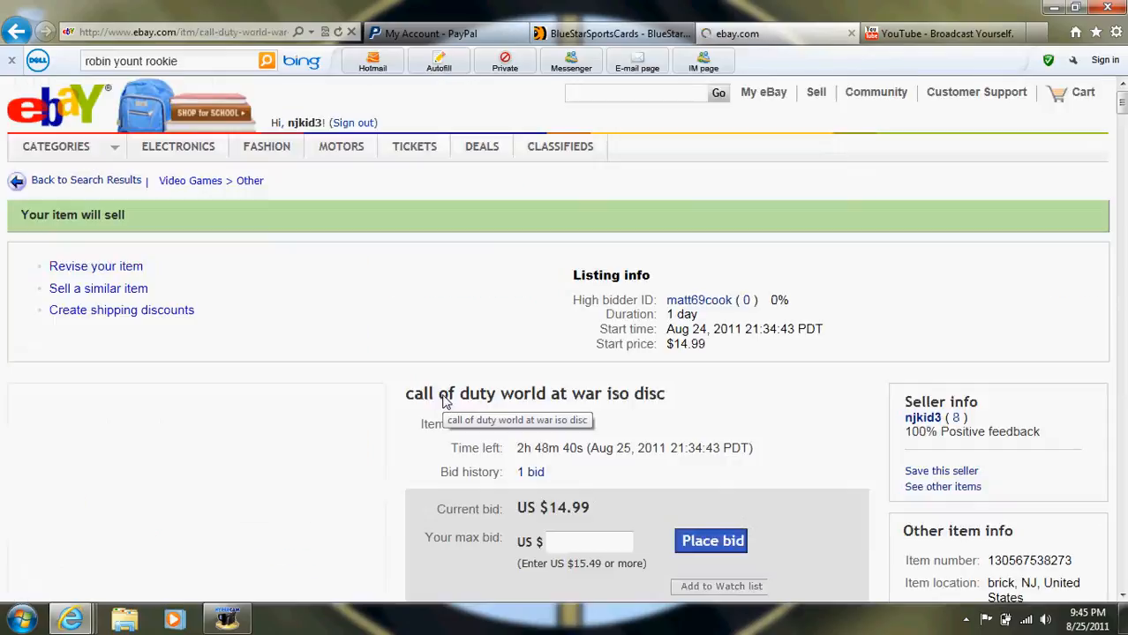
{"action": "scroll", "scroll_direction": "down", "scroll_amount": 3}
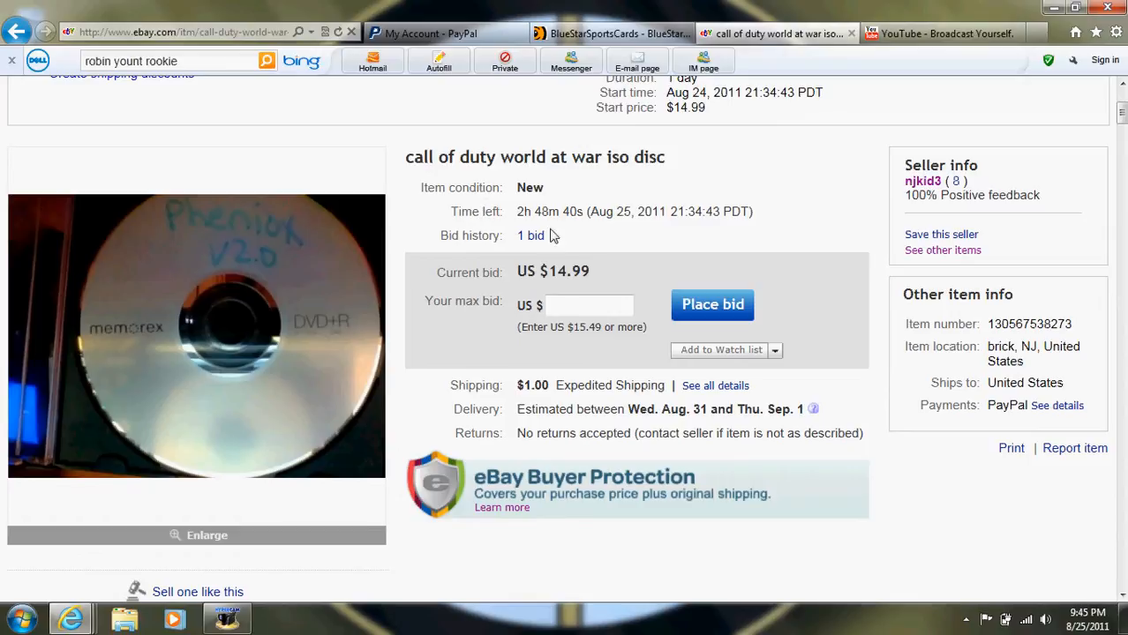
{"action": "mouse_move", "coordinate": [536, 392]}
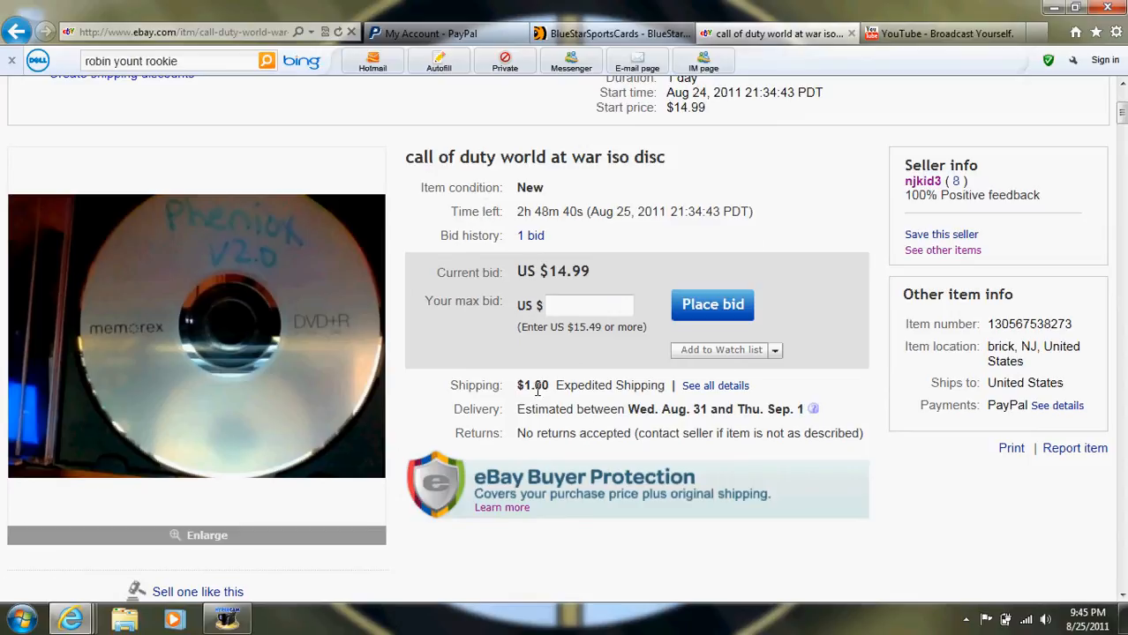
{"action": "mouse_move", "coordinate": [529, 349]}
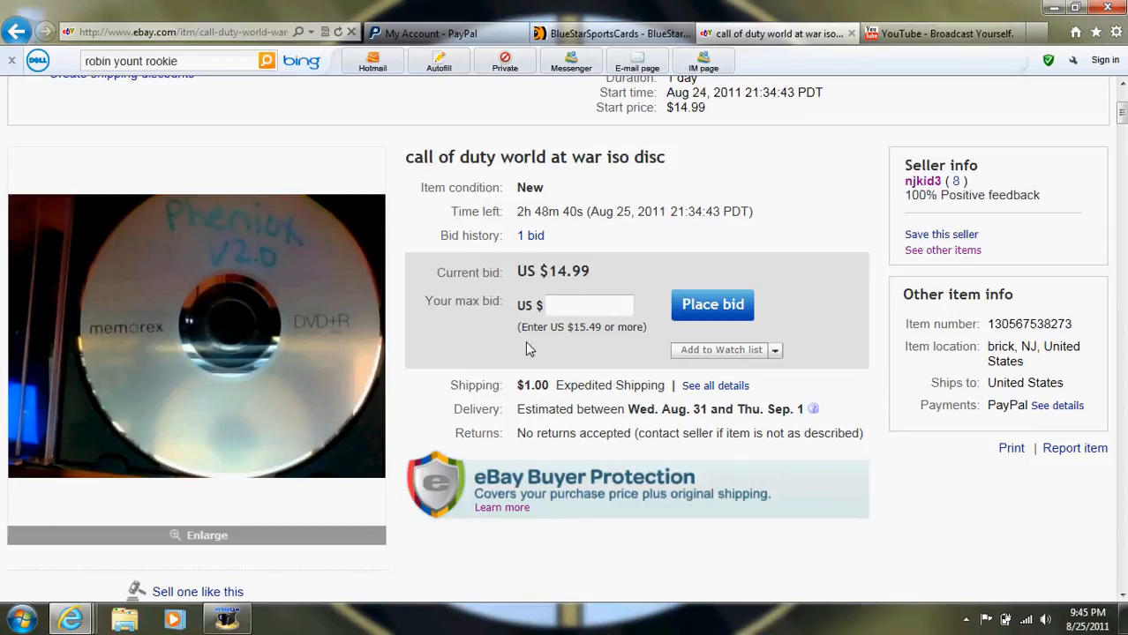
{"action": "mouse_move", "coordinate": [1002, 228]}
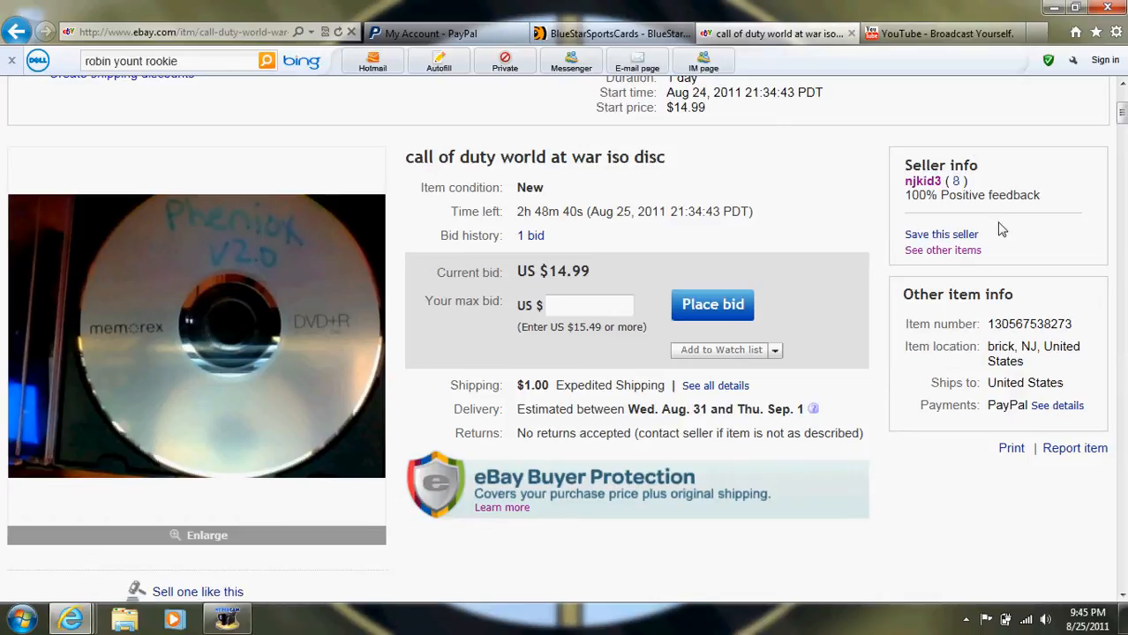
{"action": "mouse_move", "coordinate": [220, 18]}
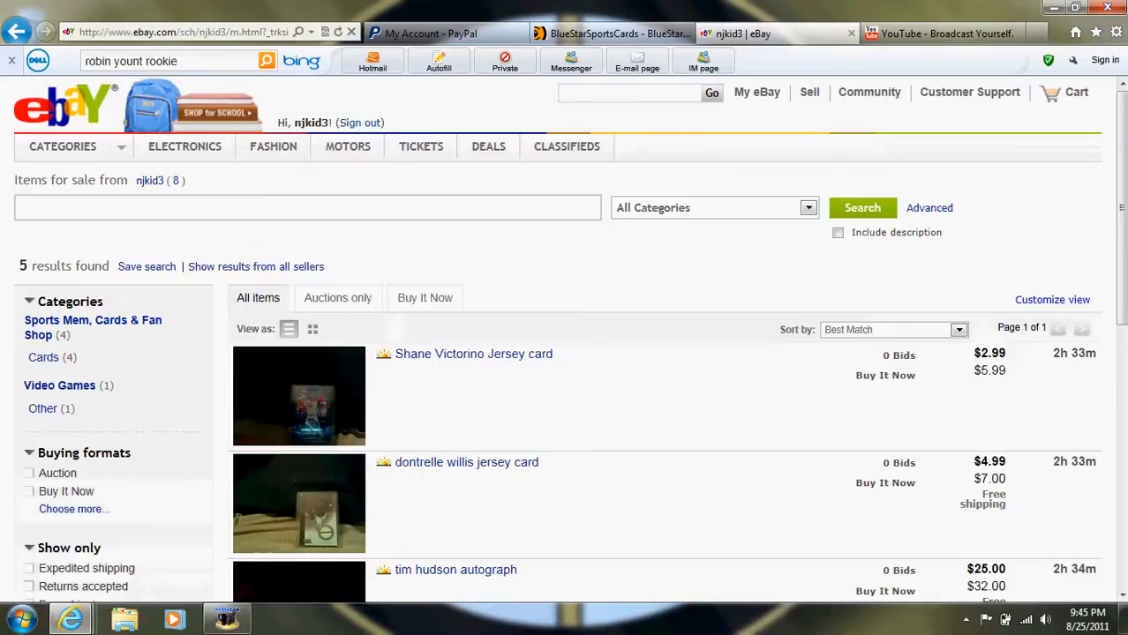
Scroll down the seller's listings to the Call of Duty disc at $14.99 with one bid
{"action": "scroll", "scroll_direction": "down", "scroll_amount": 3}
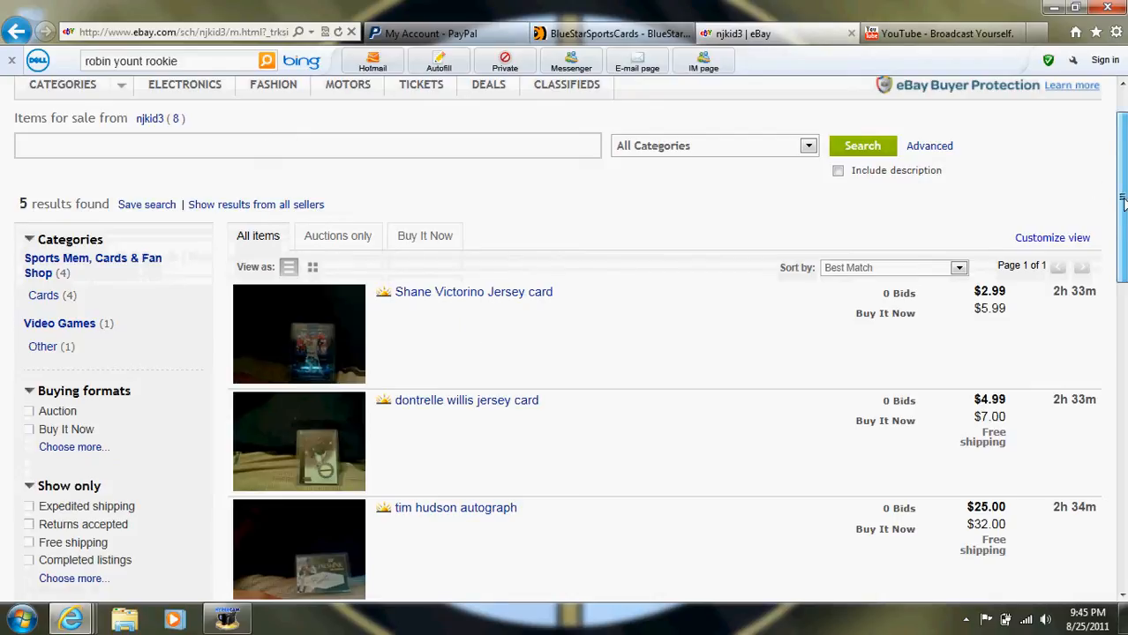
{"action": "scroll", "scroll_direction": "down", "scroll_amount": 3}
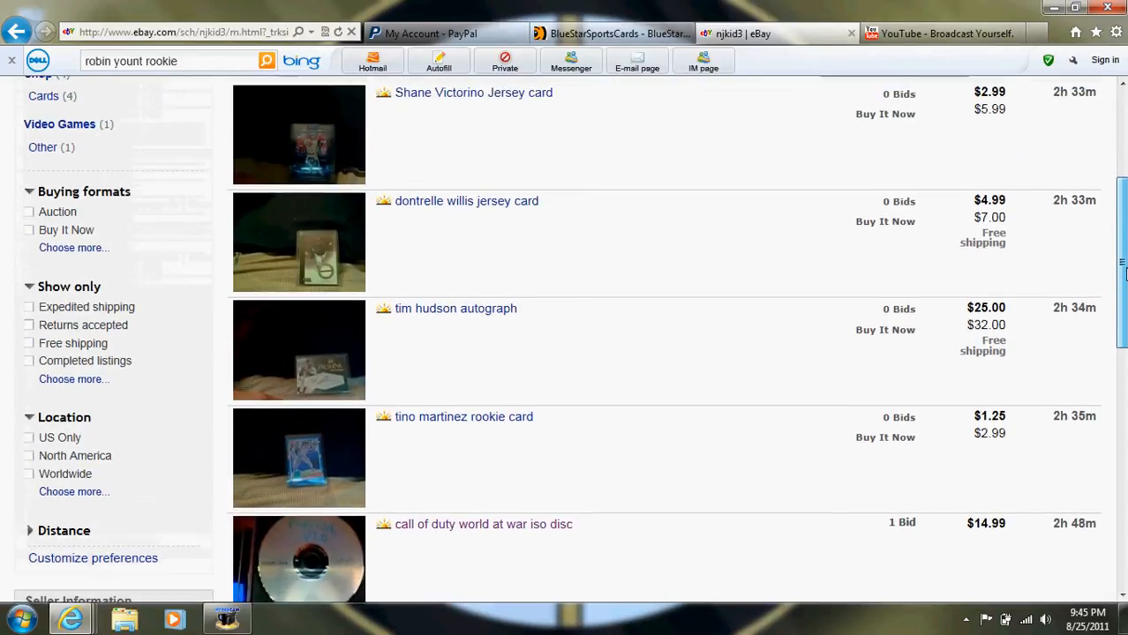
{"action": "scroll", "scroll_direction": "down", "scroll_amount": 3}
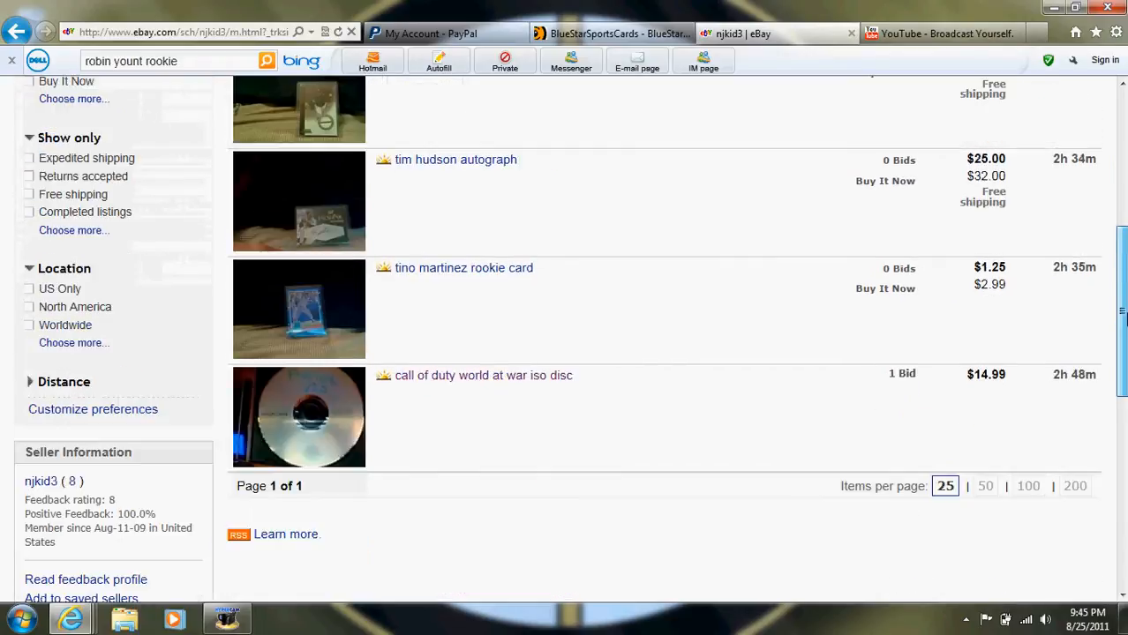